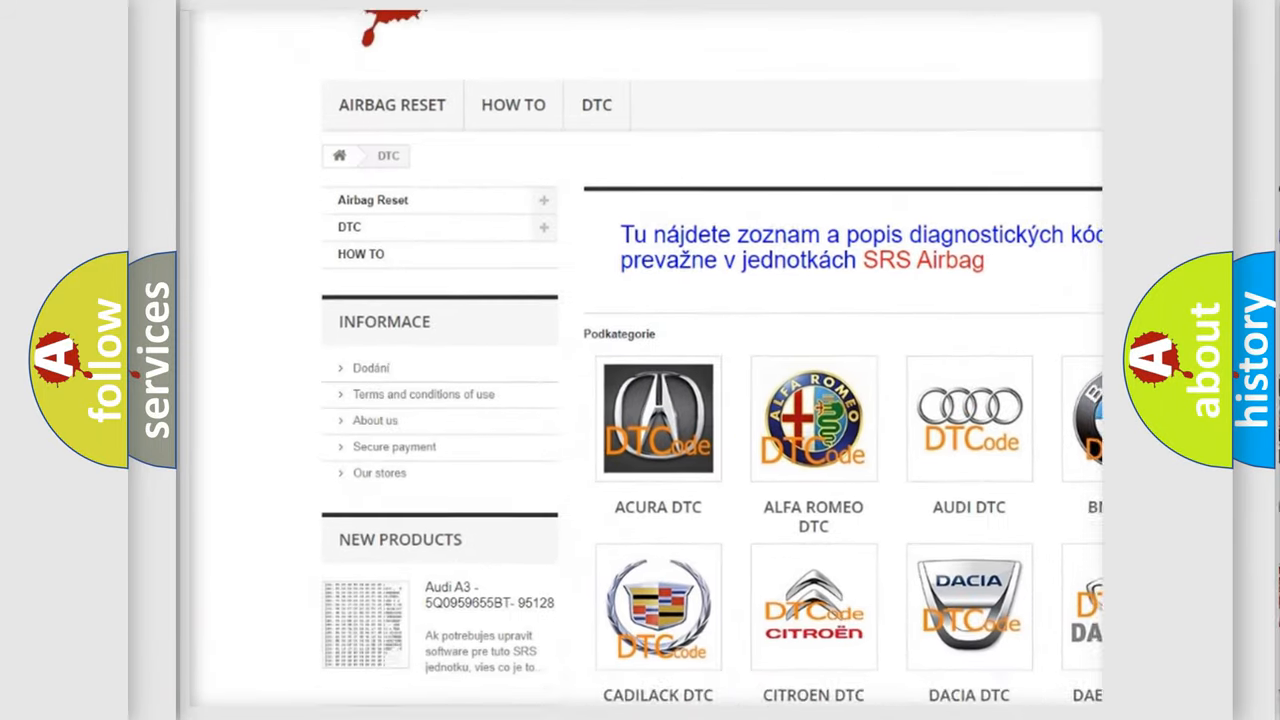
pyautogui.scroll(-3)
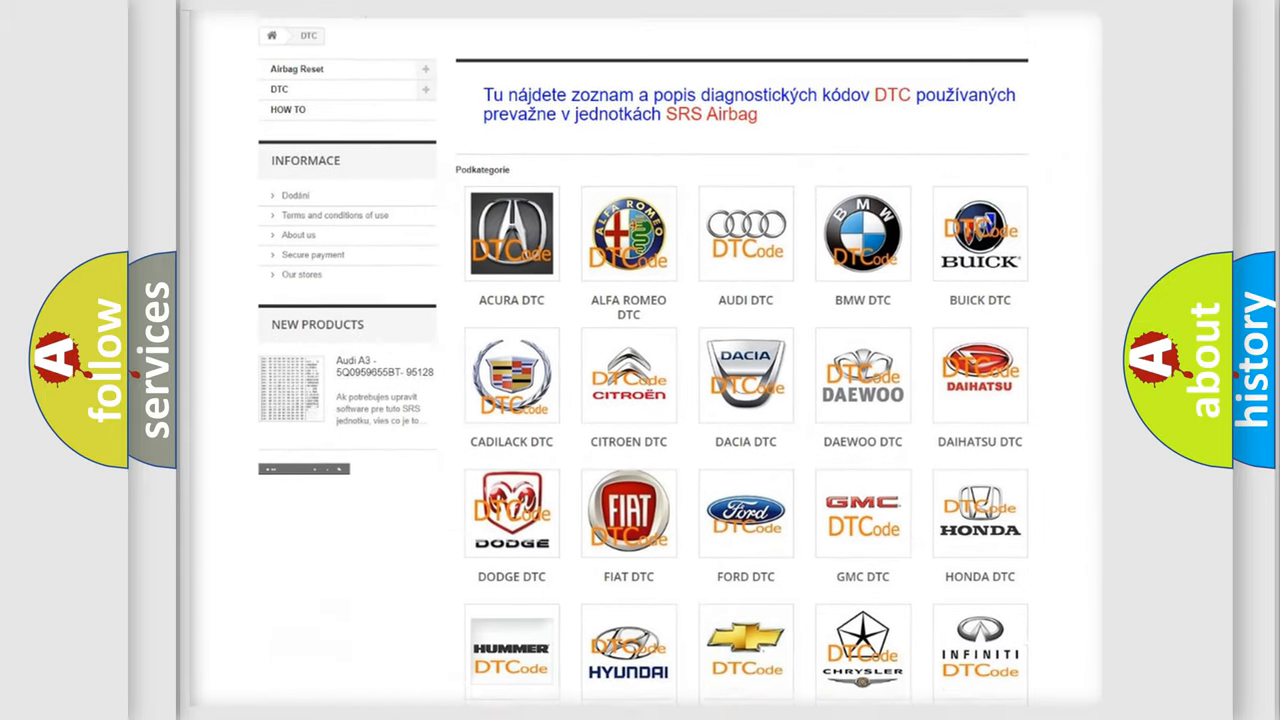
pyautogui.scroll(-3)
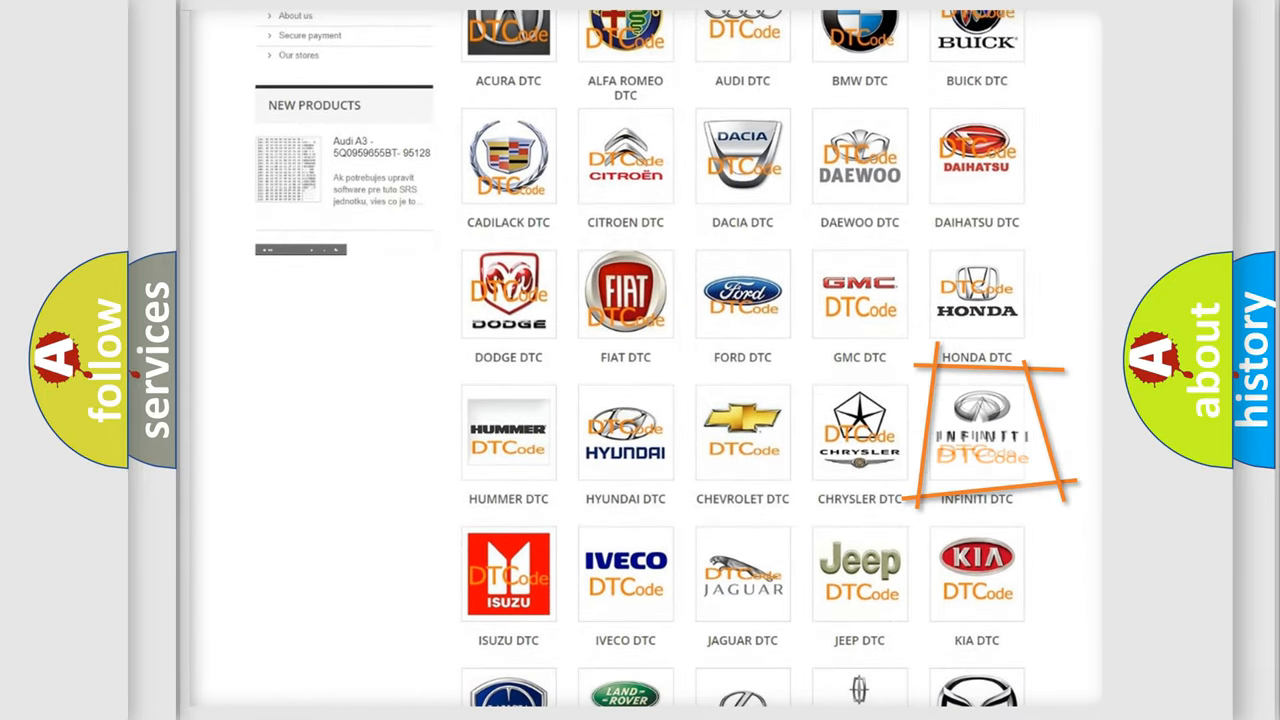